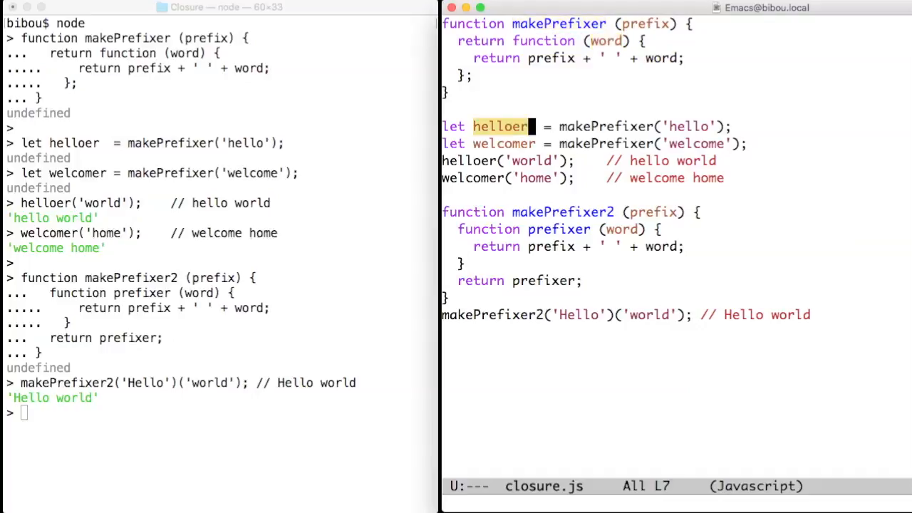
{"action": "key", "text": "down"}
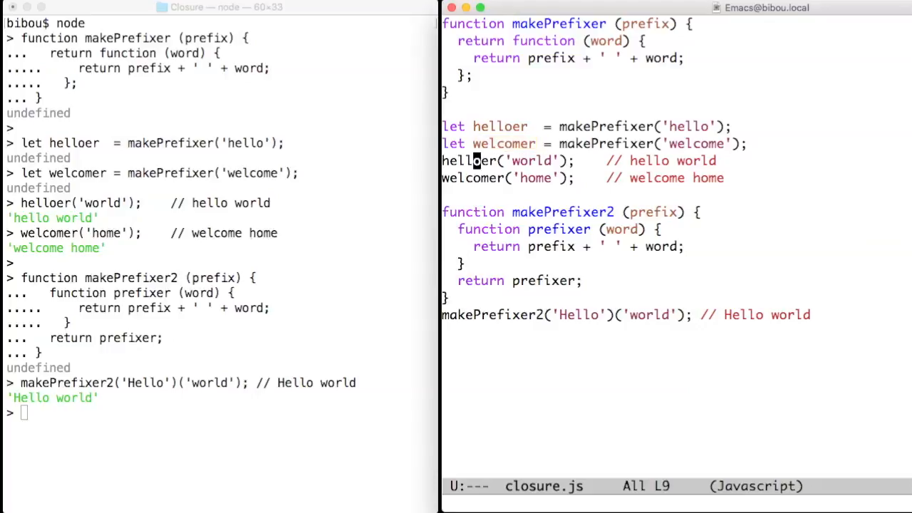
{"action": "double_click", "coordinate": [471, 160]}
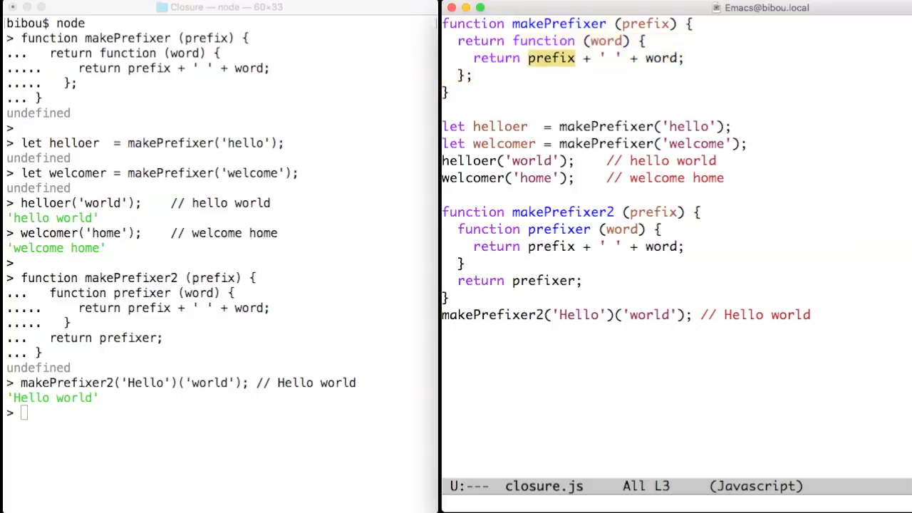
{"action": "left_click", "coordinate": [670, 125]}
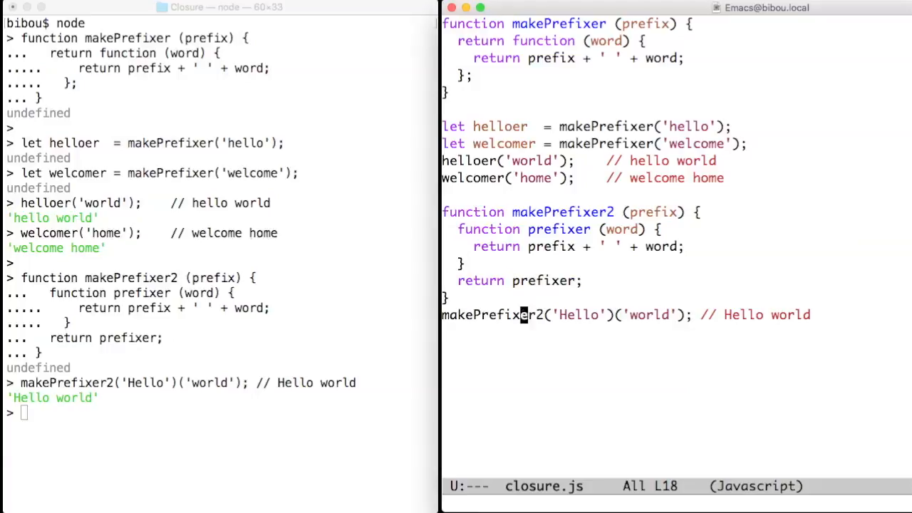
{"action": "double_click", "coordinate": [579, 315]}
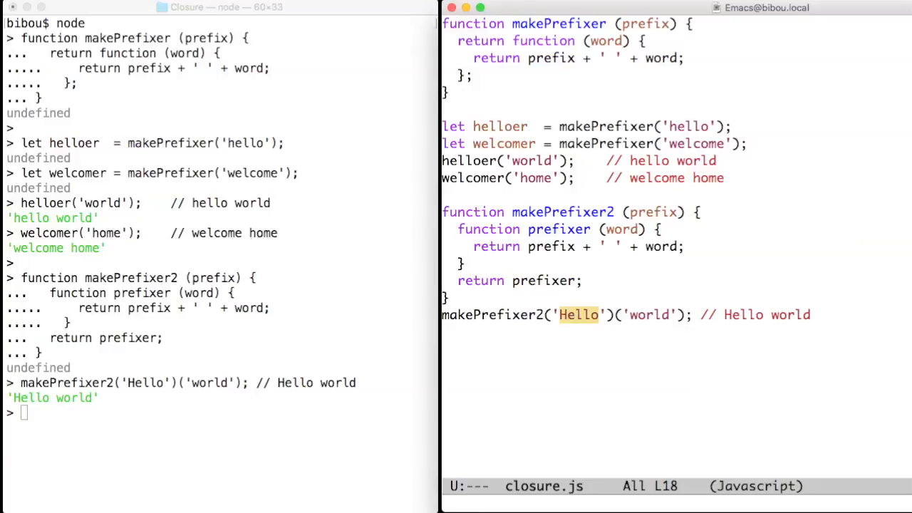